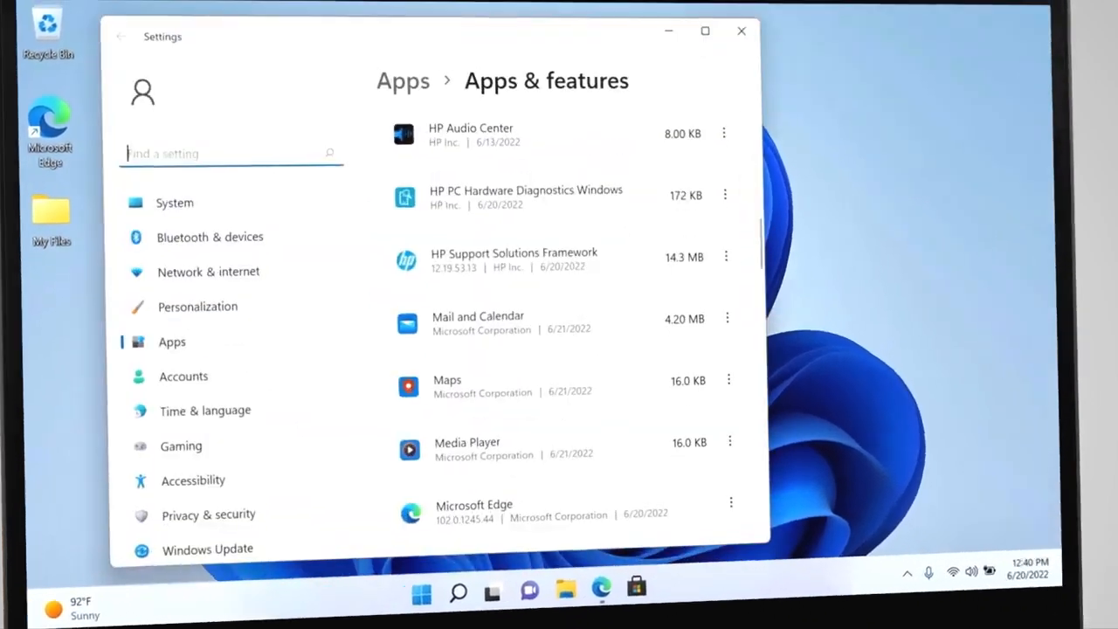
Bring up Windows search after confirming HP PC Hardware Diagnostics Windows is installed
click(706, 31)
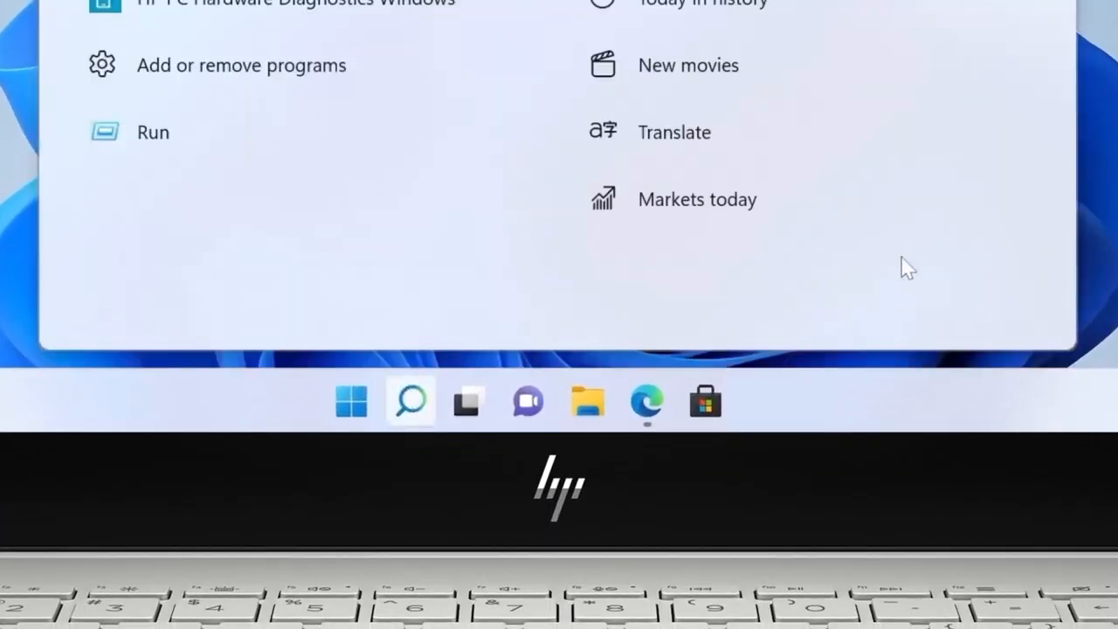
Launch HP PC Hardware Diagnostics Windows from search and approve the User Account Control prompt
click(409, 400)
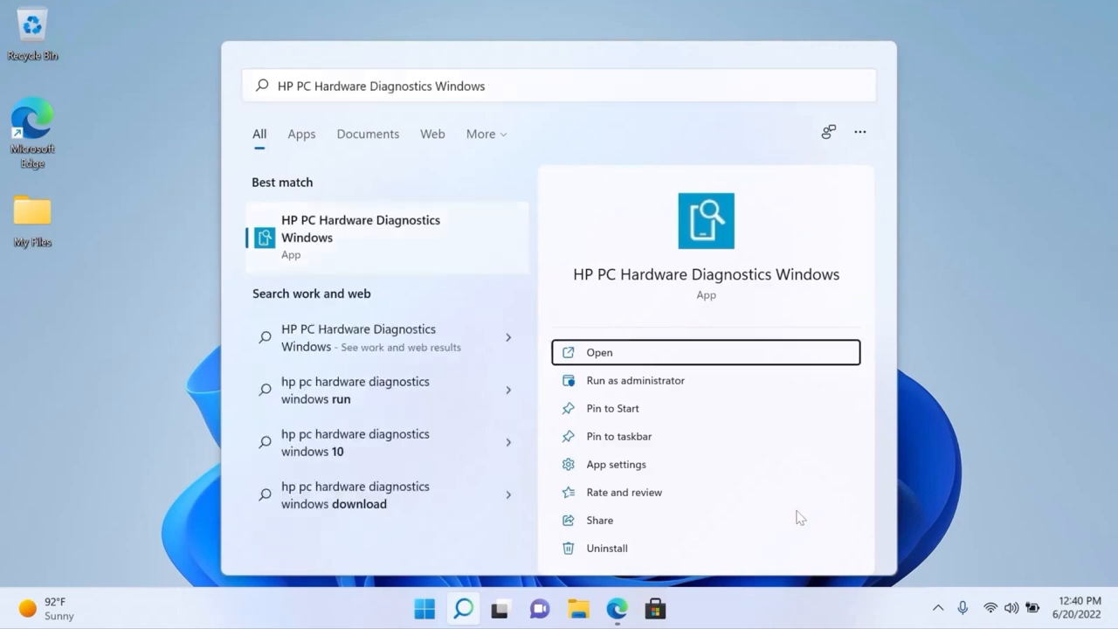
click(598, 351)
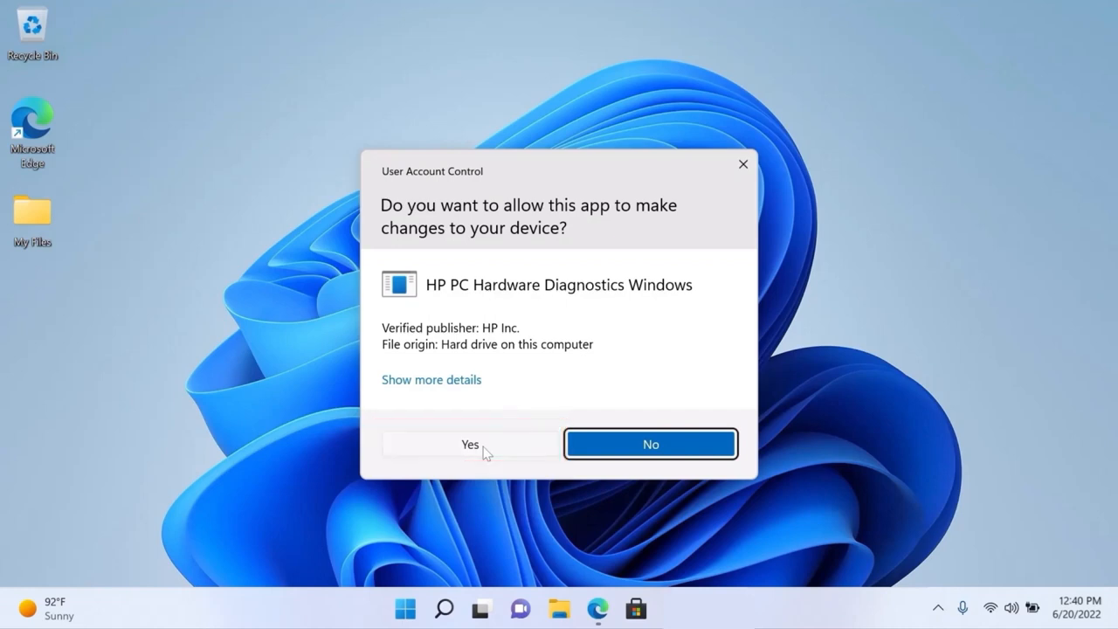
click(470, 444)
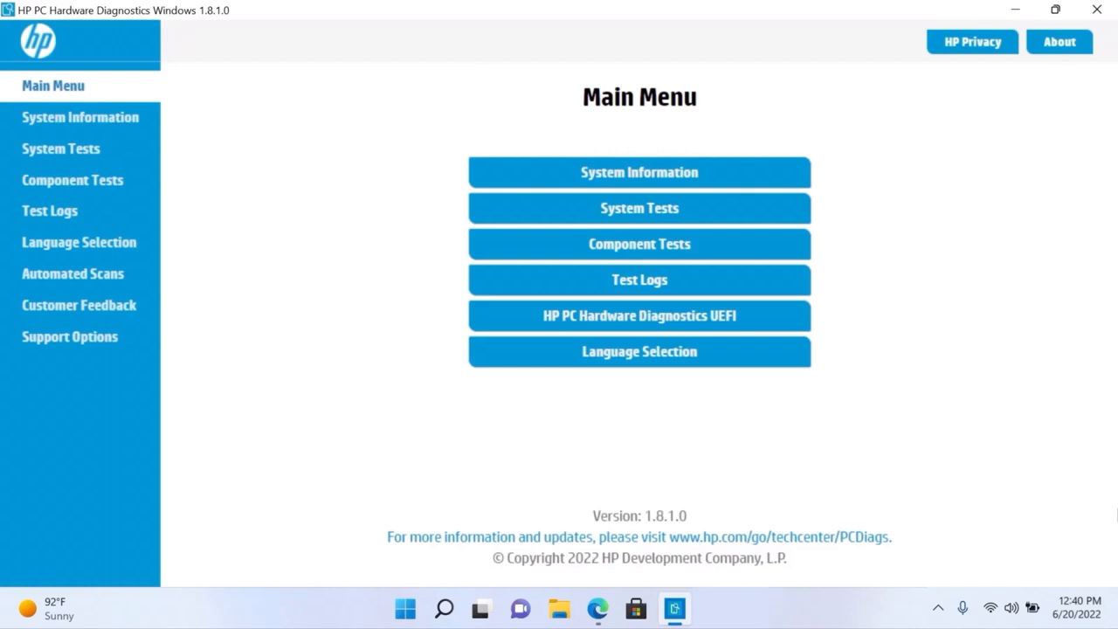
Go to System Tests, compare Fast and Extensive tests, and keep System Fast Test selected
click(640, 208)
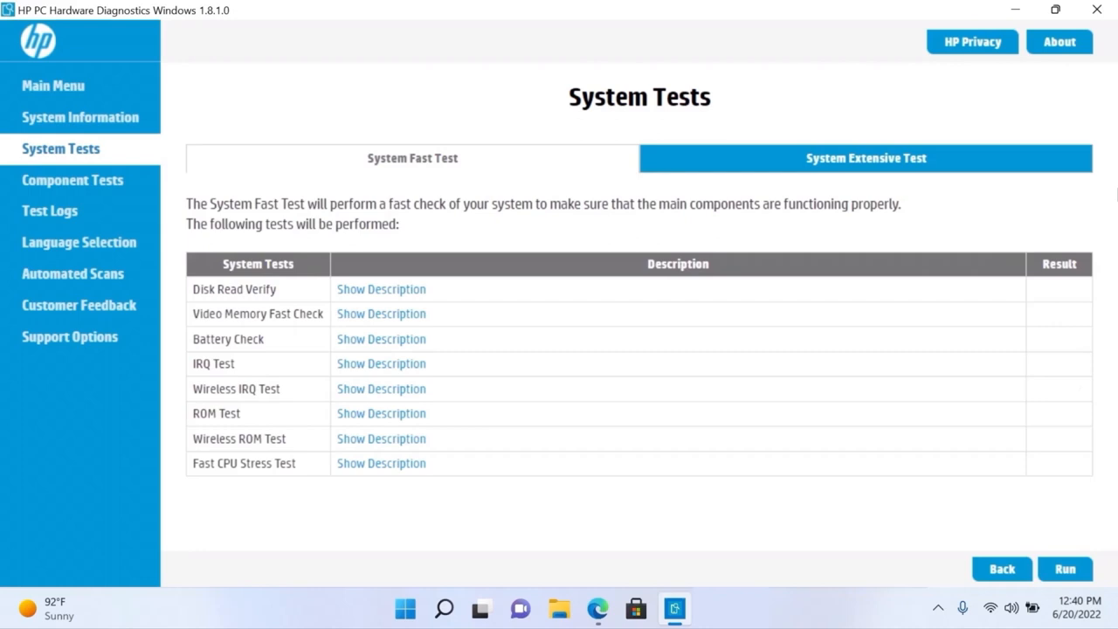
click(412, 157)
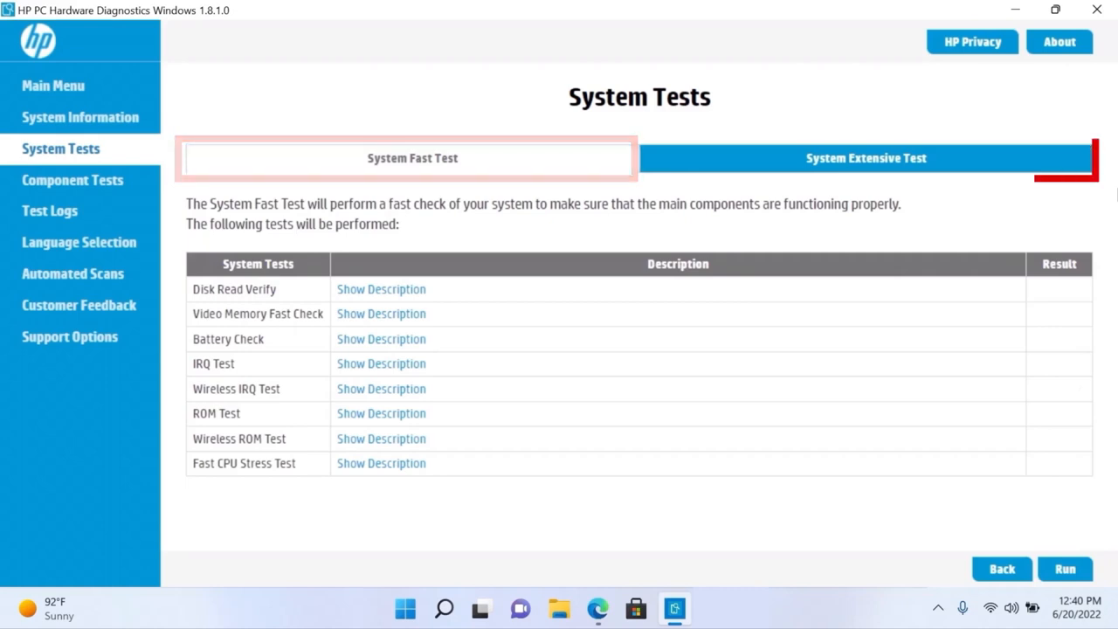
click(865, 158)
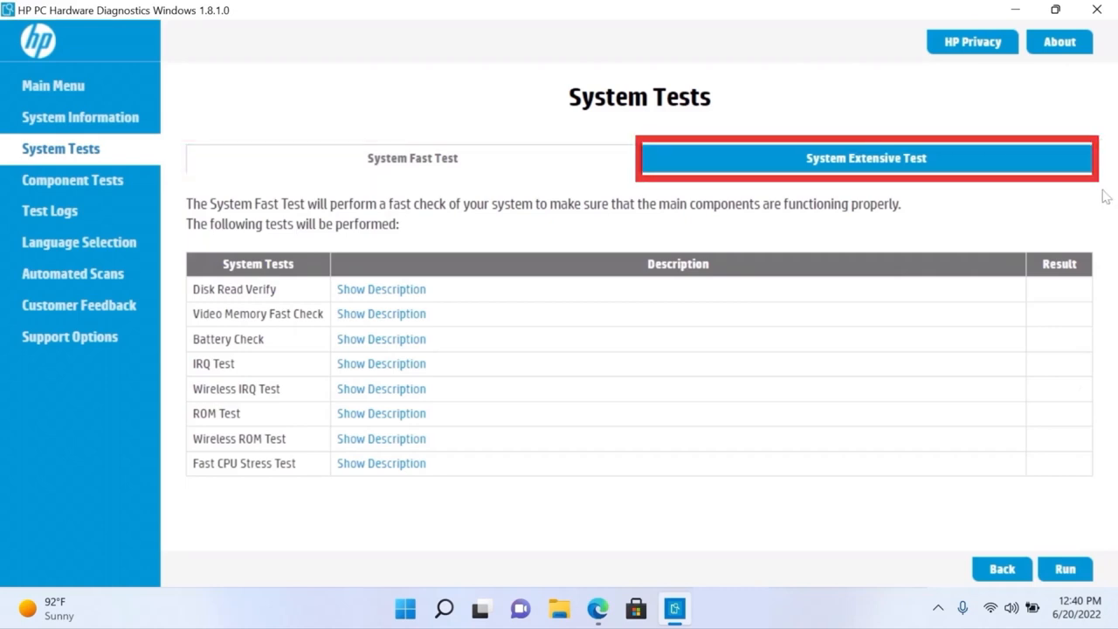
click(413, 157)
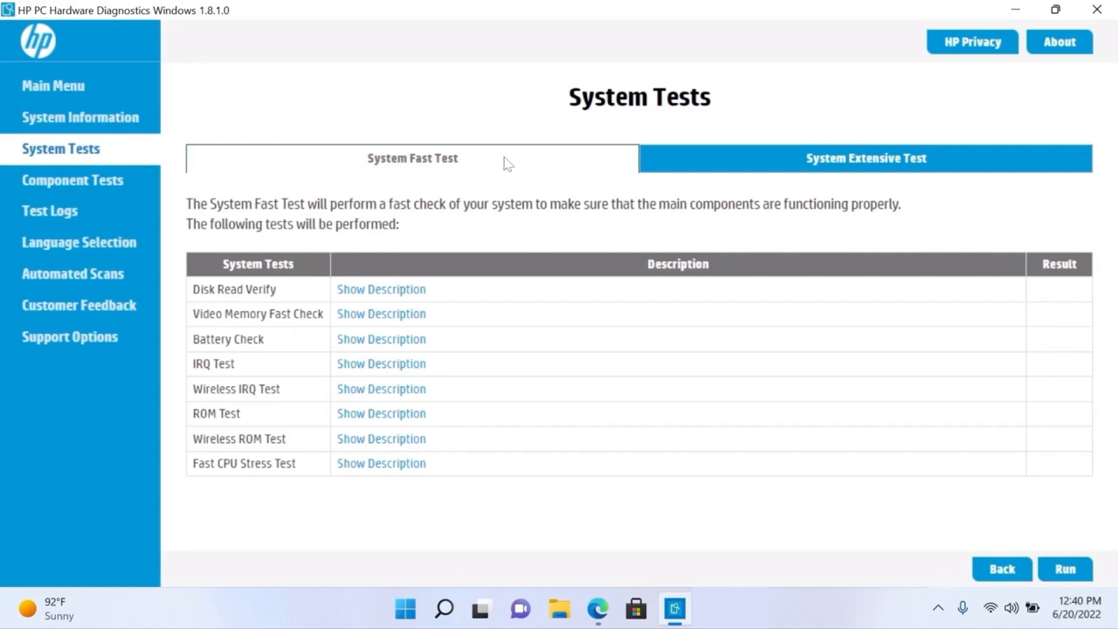
mouse_move(524, 173)
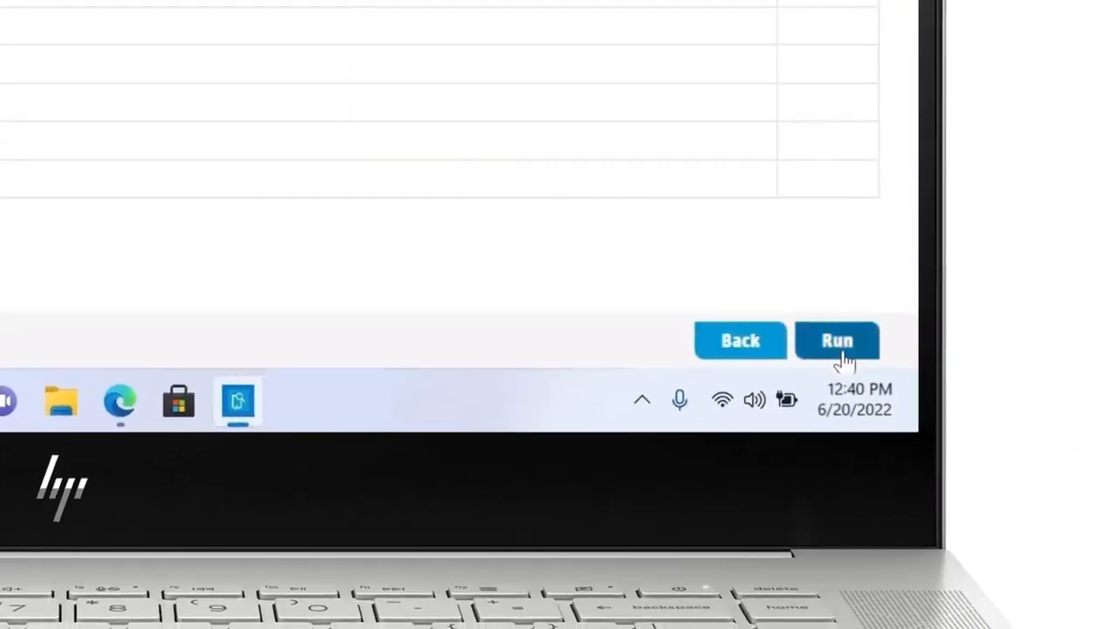
Start the System Fast Test, beginning with Disk Read Verify as test 1 of 8
click(836, 339)
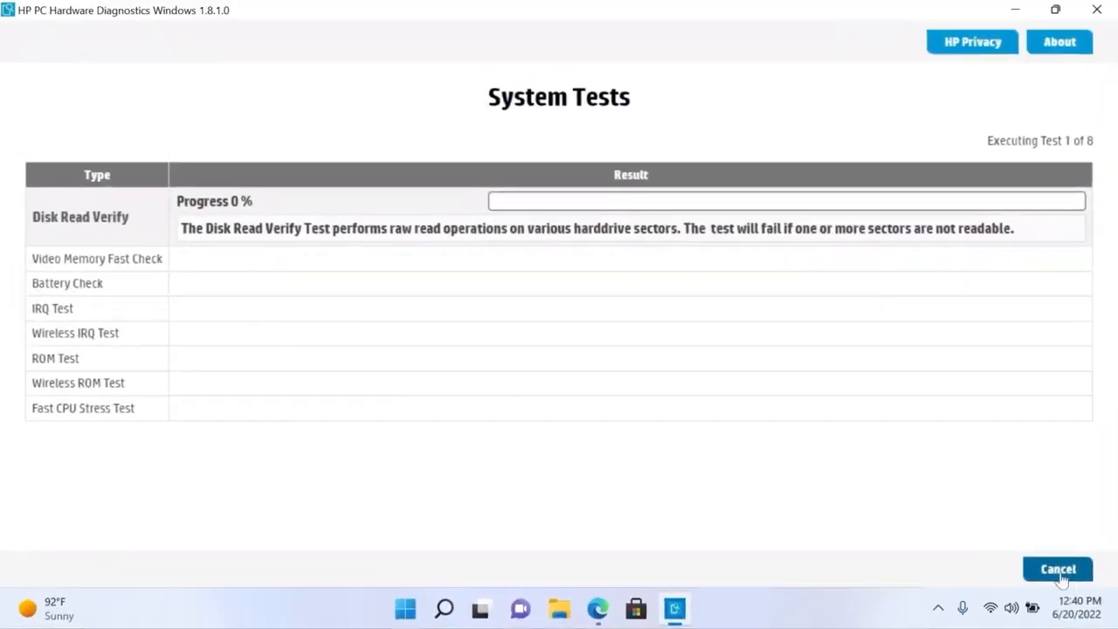
mouse_move(975, 535)
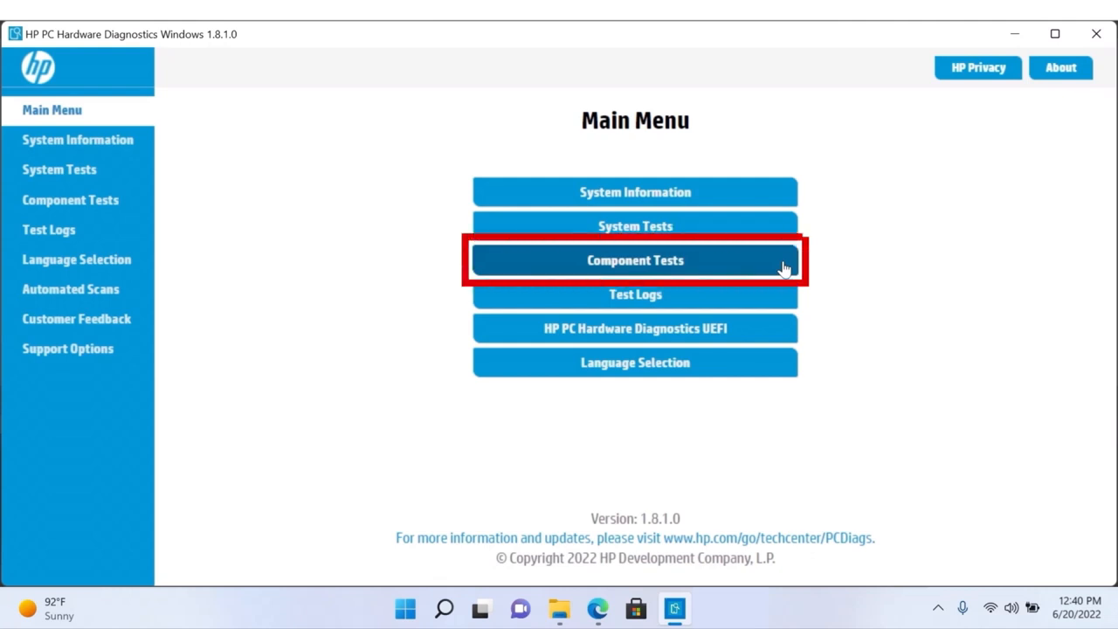
Run the Audio Playback Test under Component Tests and get troubleshooting help for its FAILED result
click(636, 258)
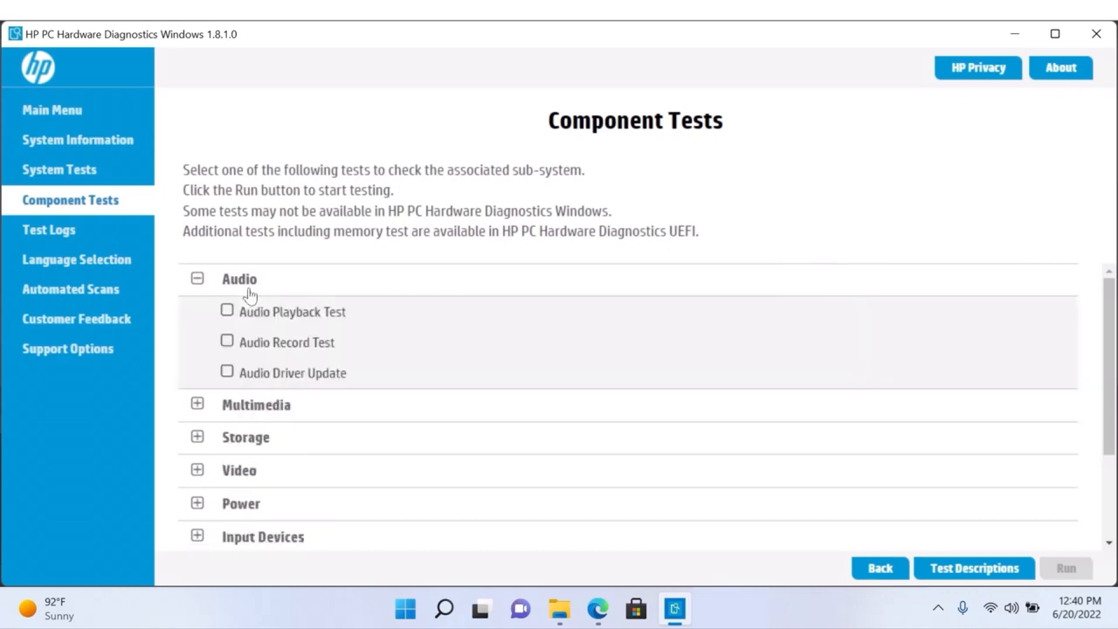
mouse_move(227, 318)
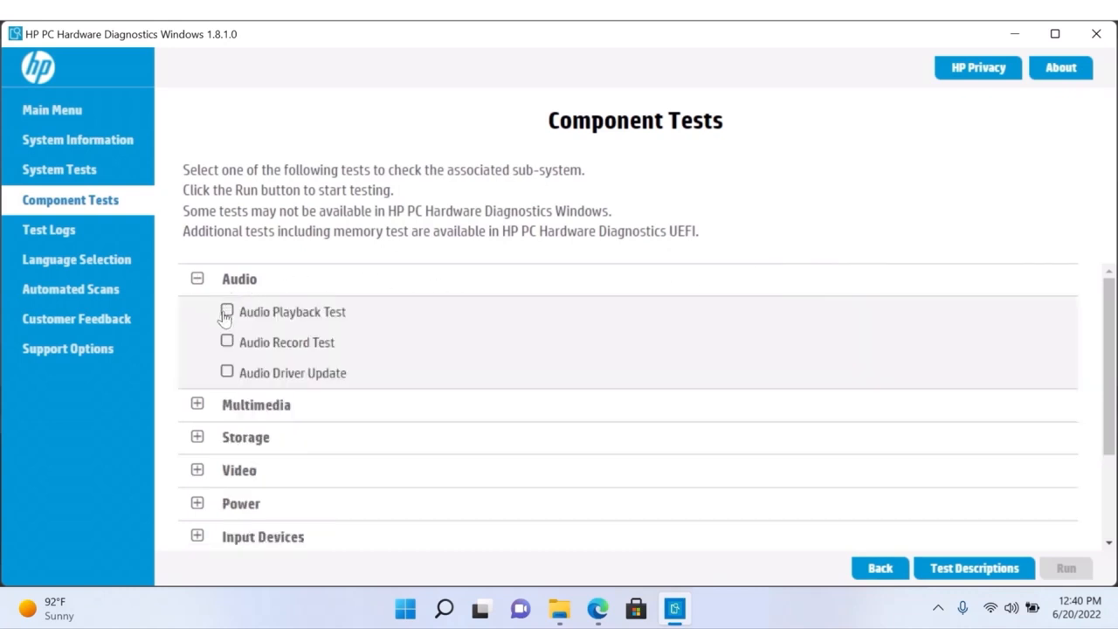
click(228, 311)
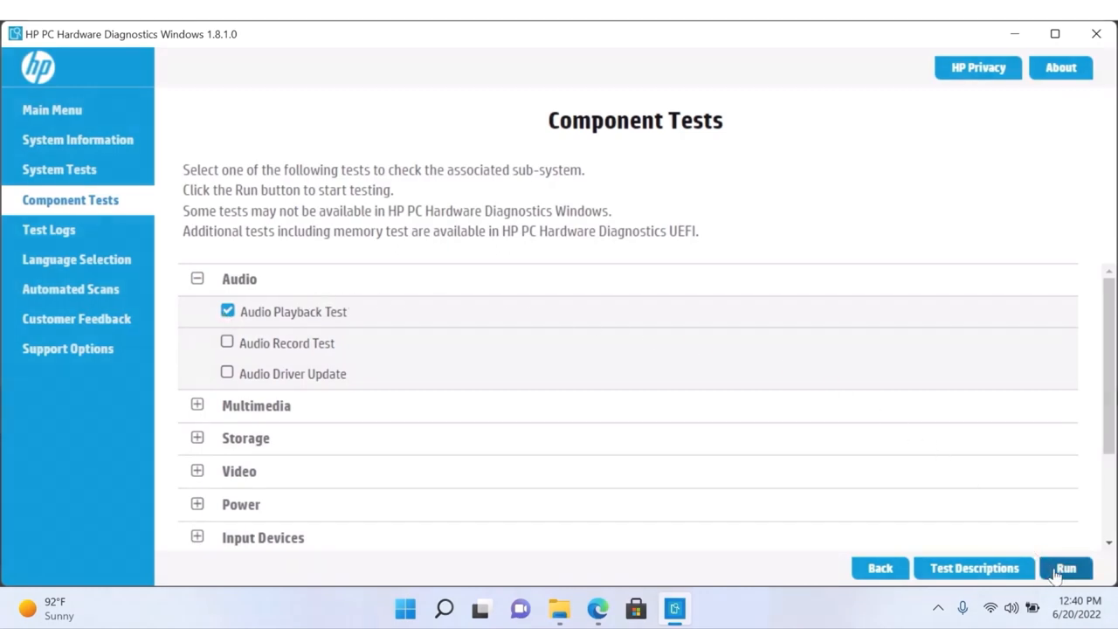
click(1066, 568)
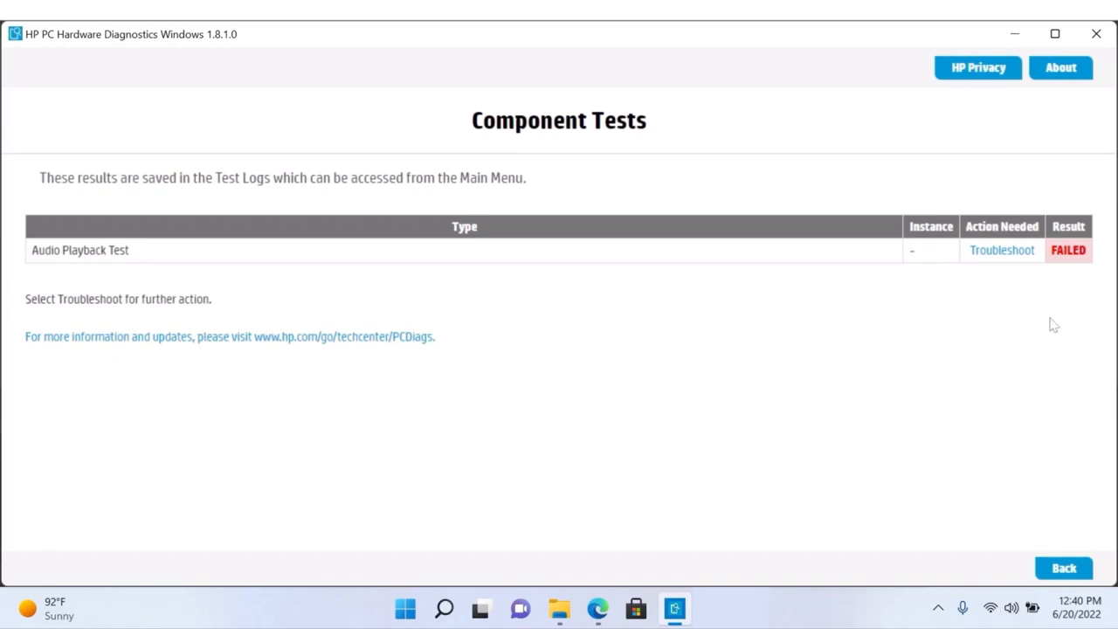
click(1001, 250)
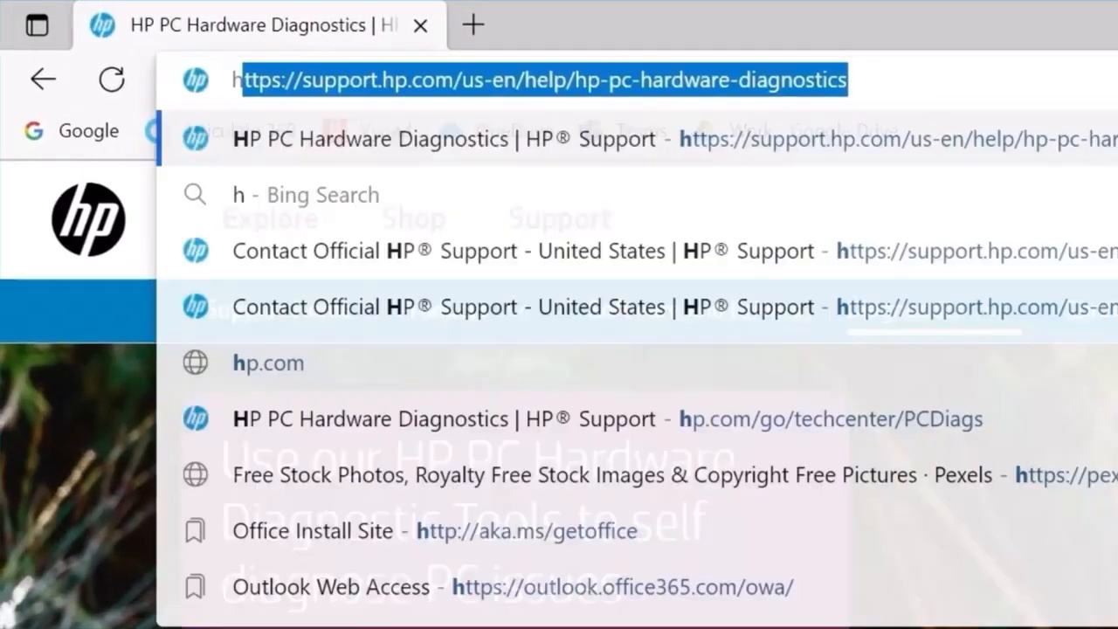
text(hp.com/us-en/contact)
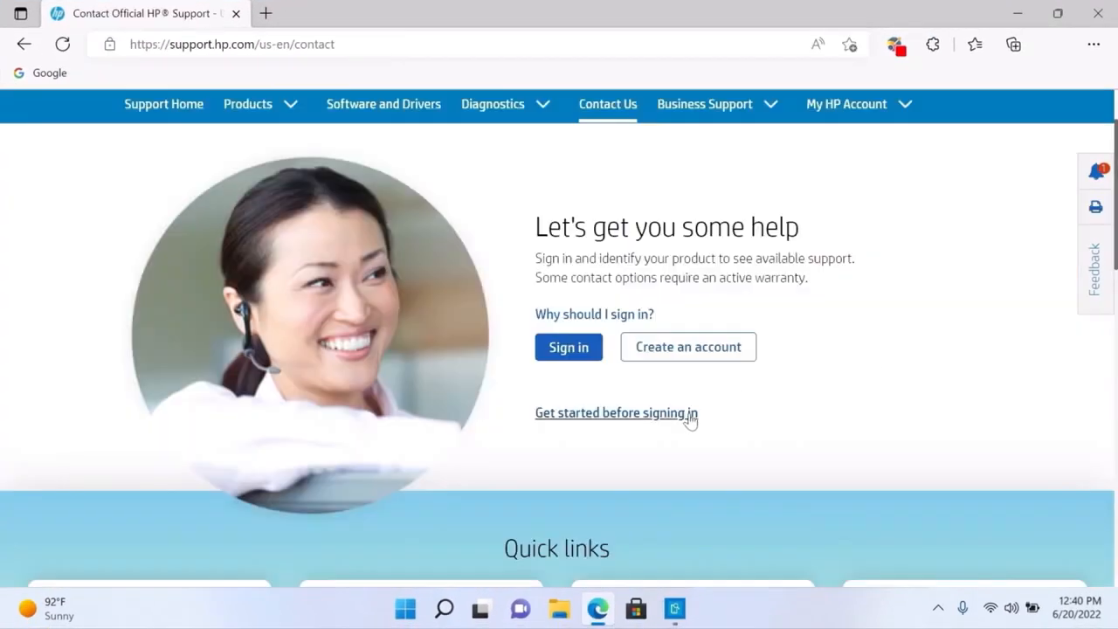
click(617, 413)
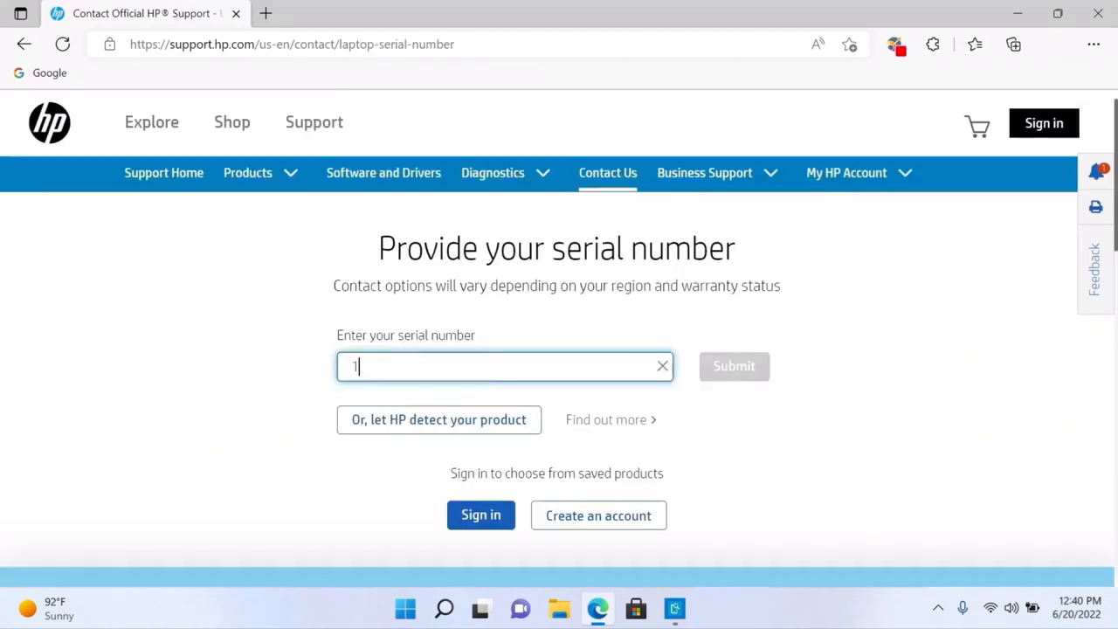
text(2345678)
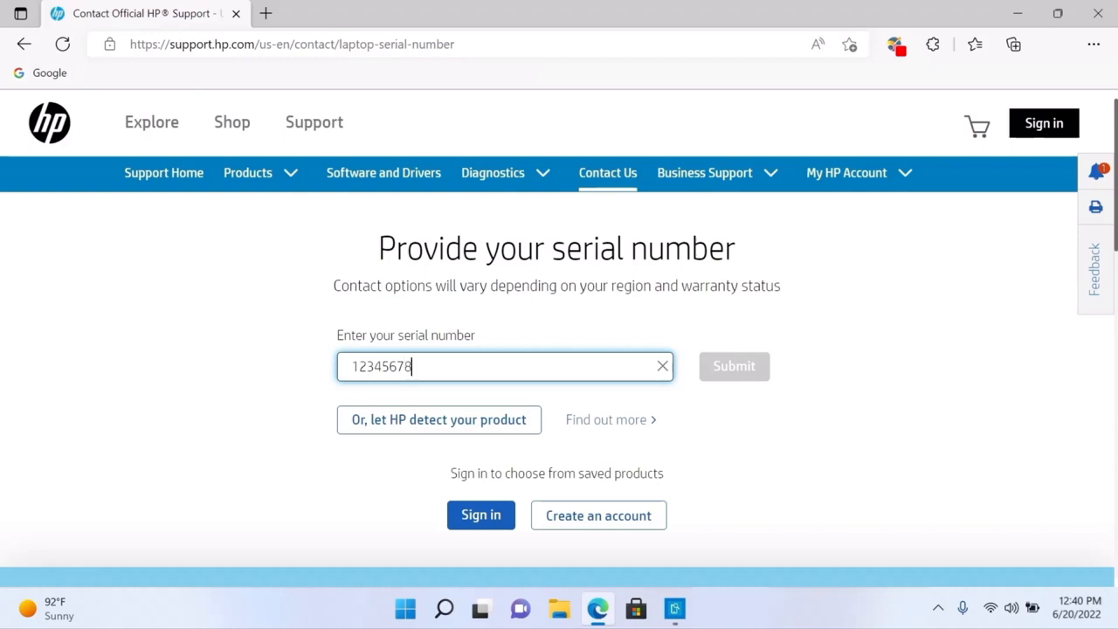
text(90)
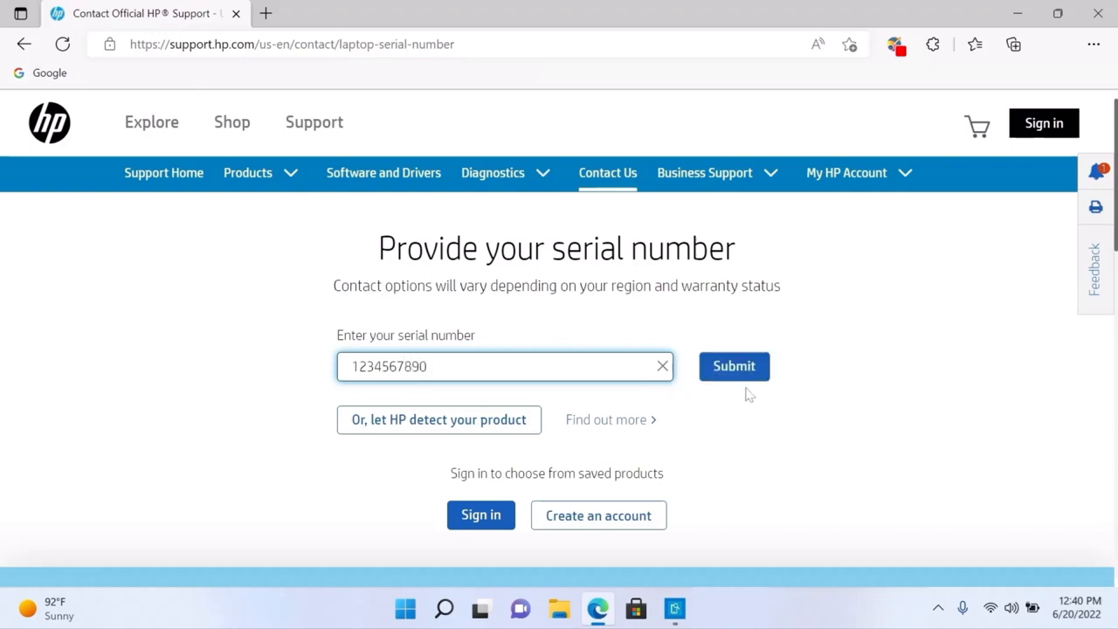
click(734, 367)
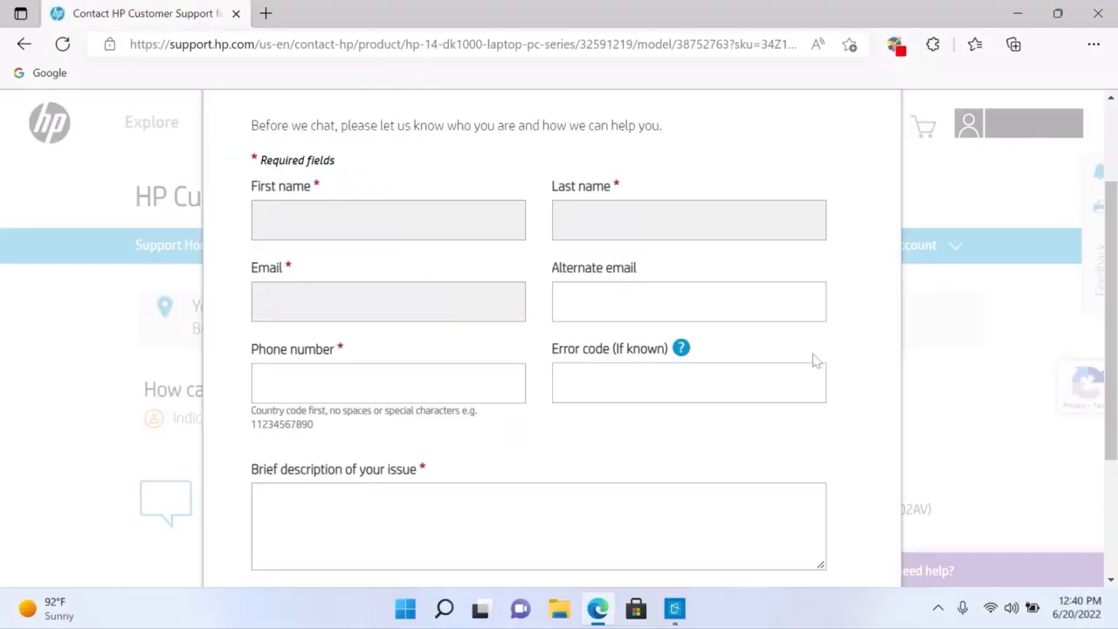
Enter error code 908GQ0-000B5D-MFGK01-21WL13 in the Error code field of the contact form
click(688, 381)
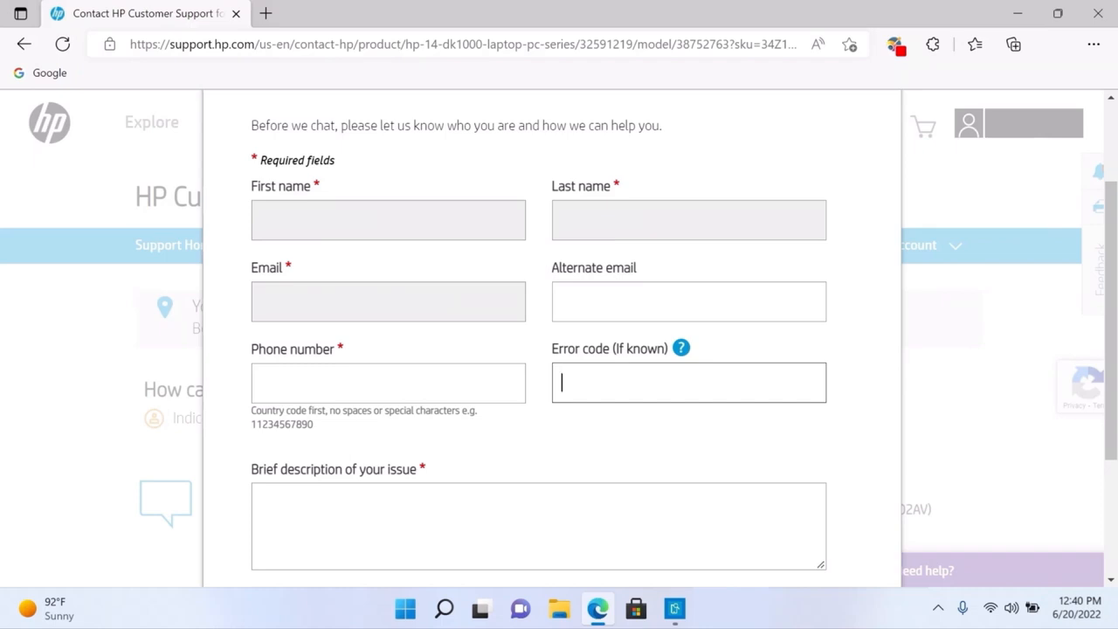
text(908GQ0-000B5D-MFGK01-21WL13)
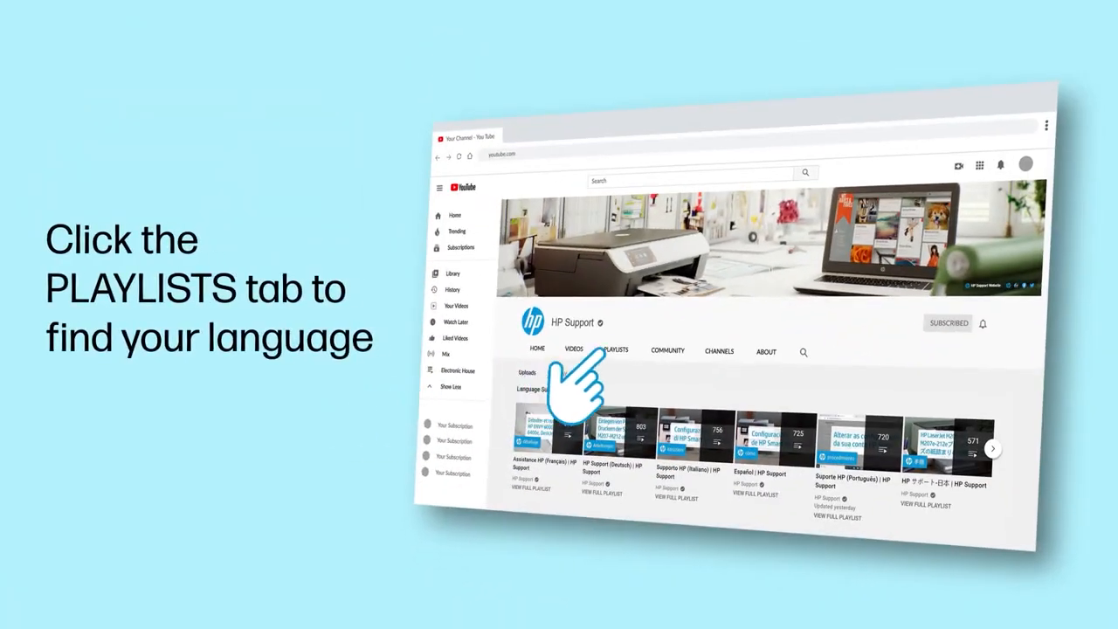
click(615, 350)
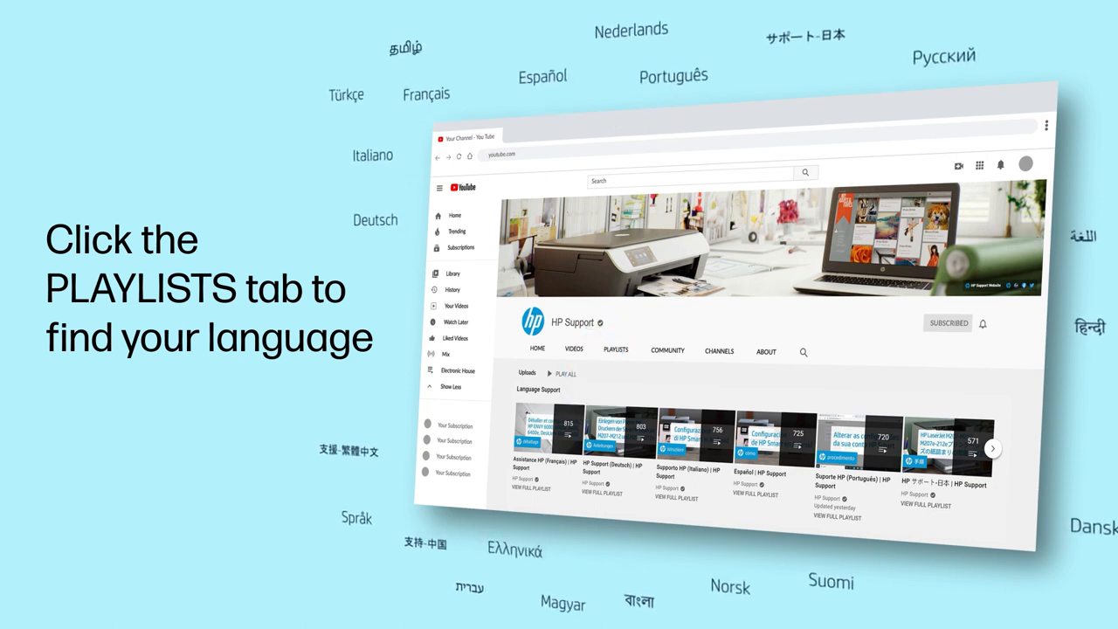